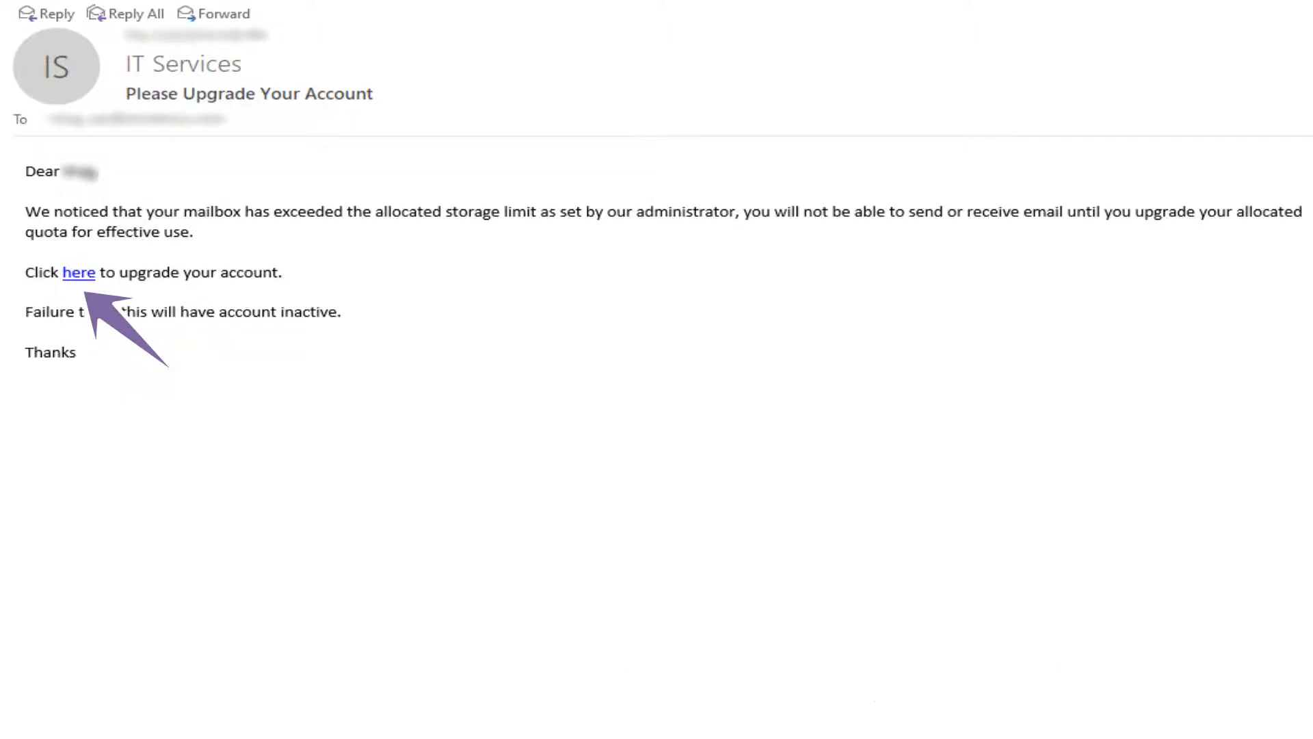
Quick-scan the upgrade-account email with Mr. Post and add the do-not-click warning.
{"action": "left_click", "coordinate": [79, 272]}
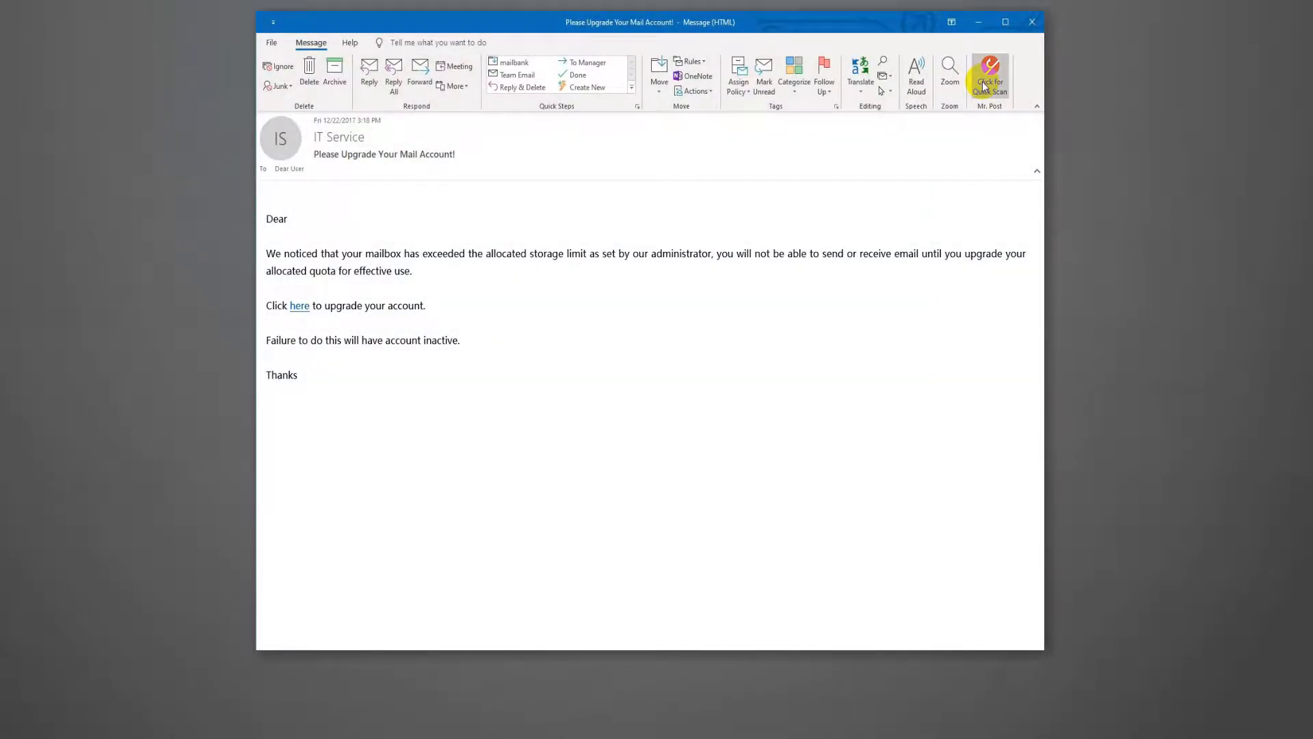
{"action": "left_click", "coordinate": [989, 74]}
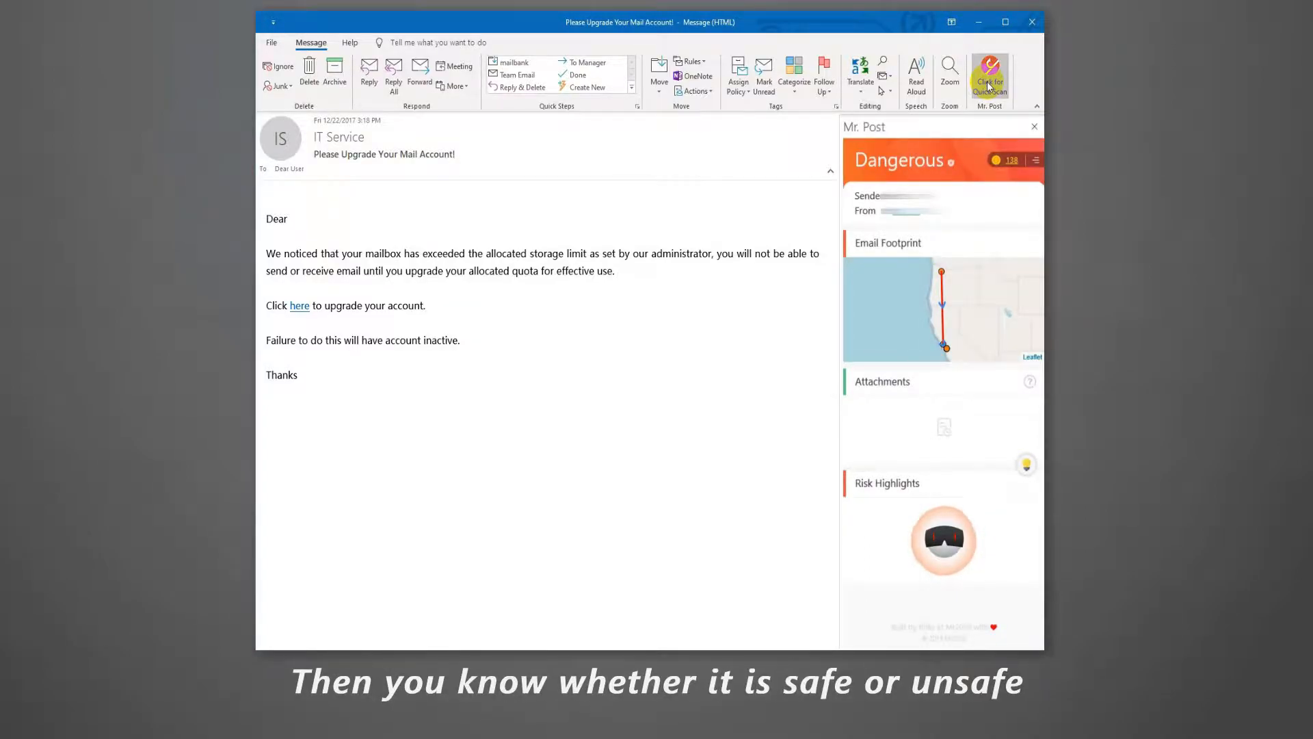
{"action": "left_click", "coordinate": [989, 75]}
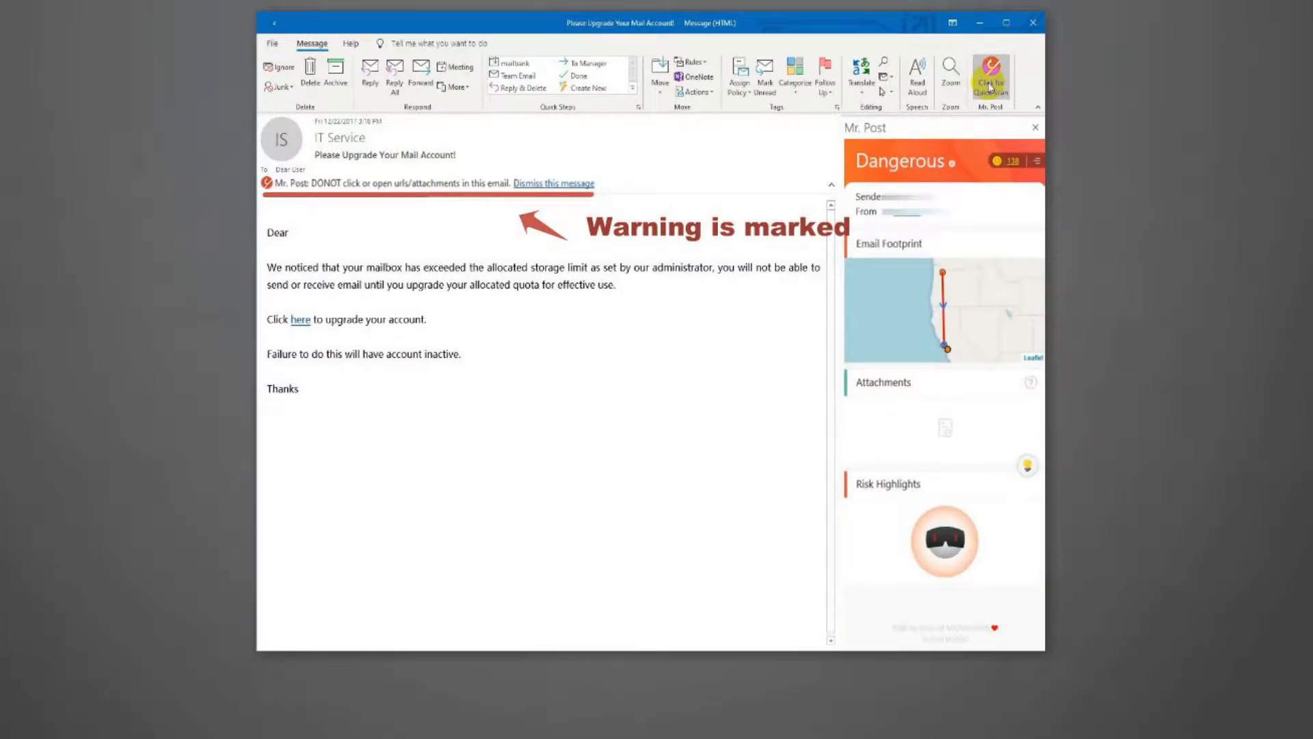